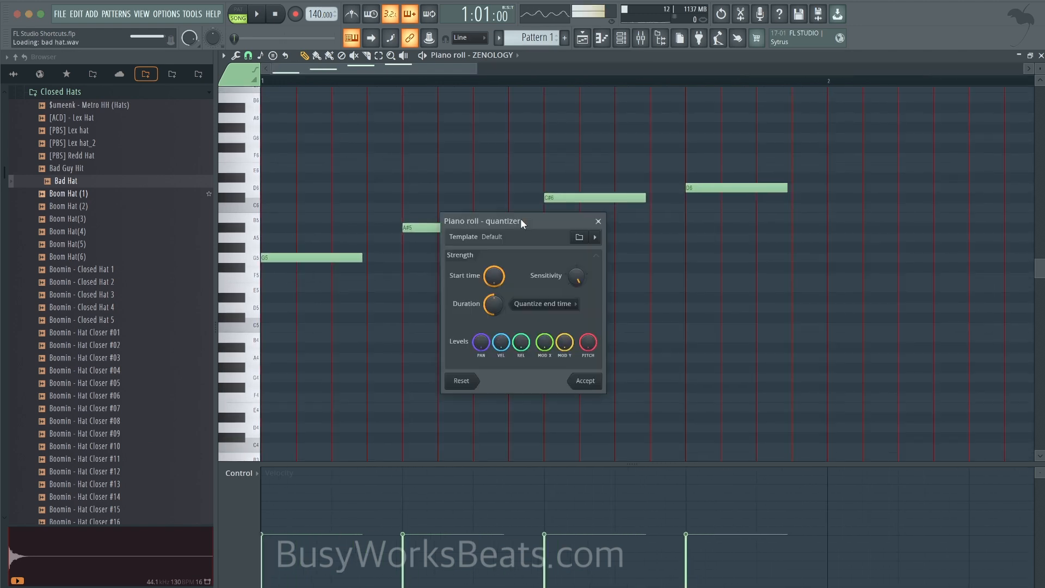
Step: Quantize the four rising notes G5, A#5, C#6 and D6, then zoom the roll back out
click(584, 381)
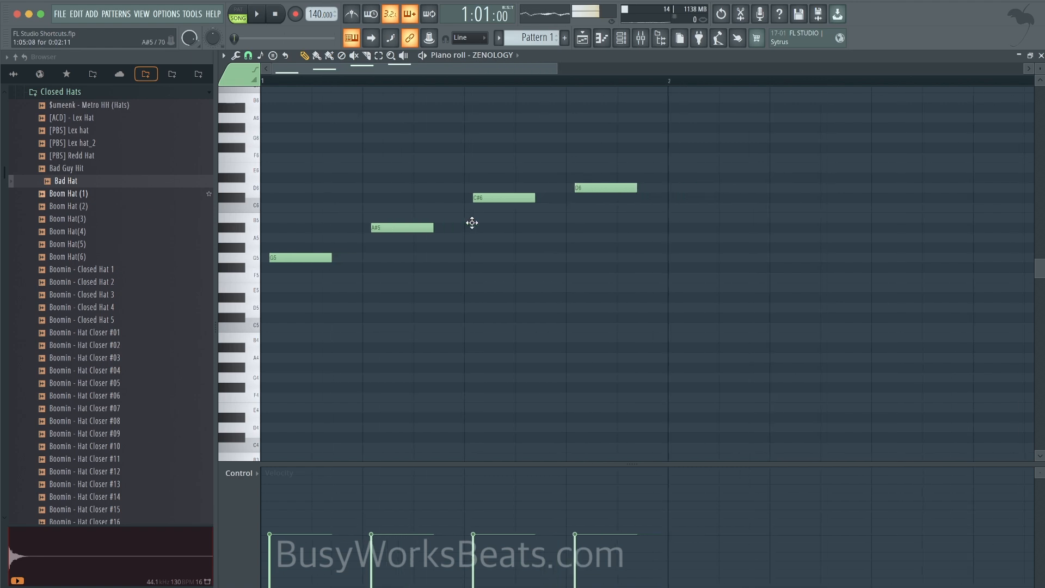
click(247, 56)
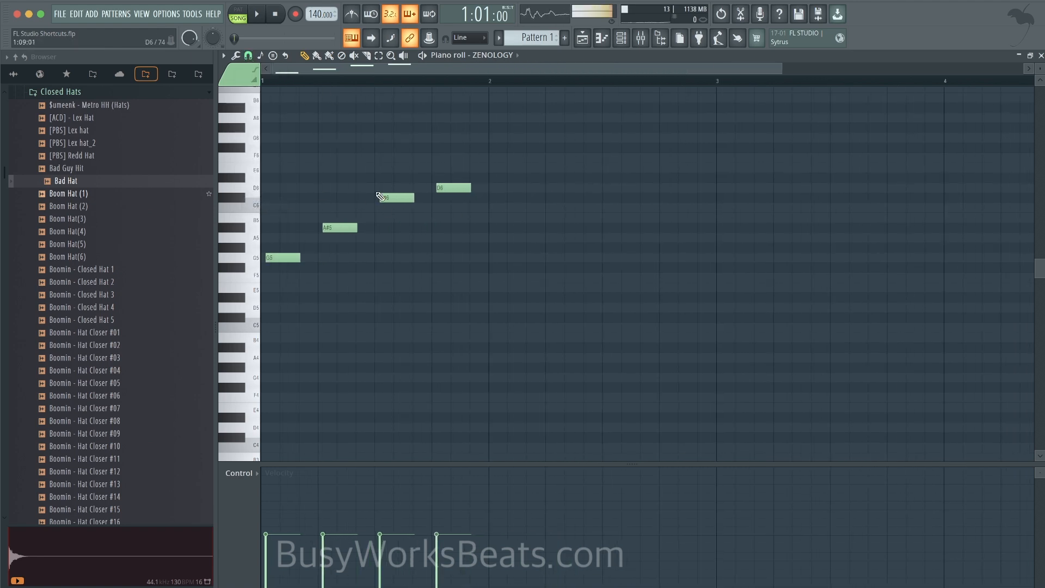
click(248, 56)
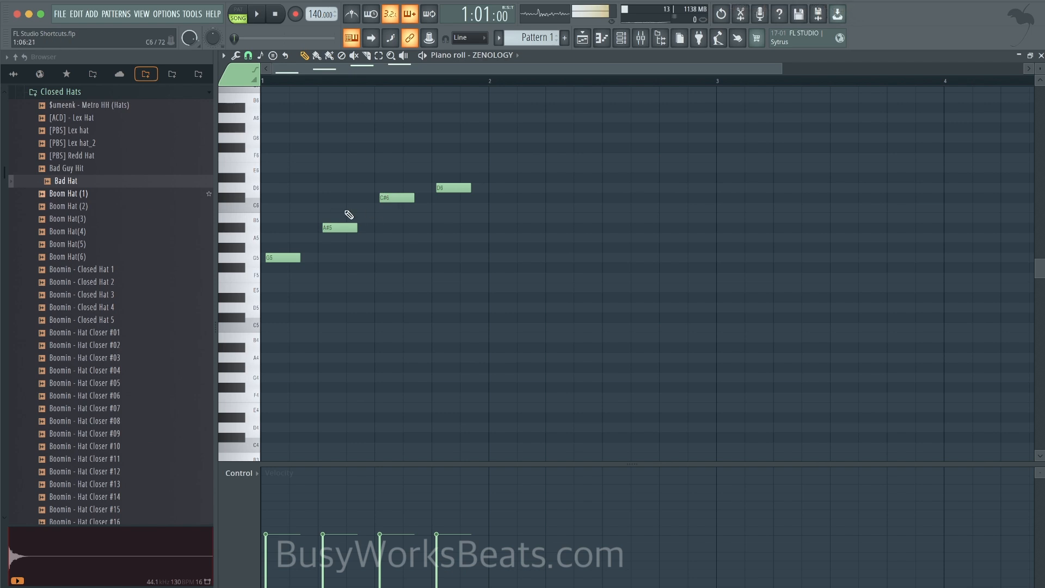
mouse_move(262, 115)
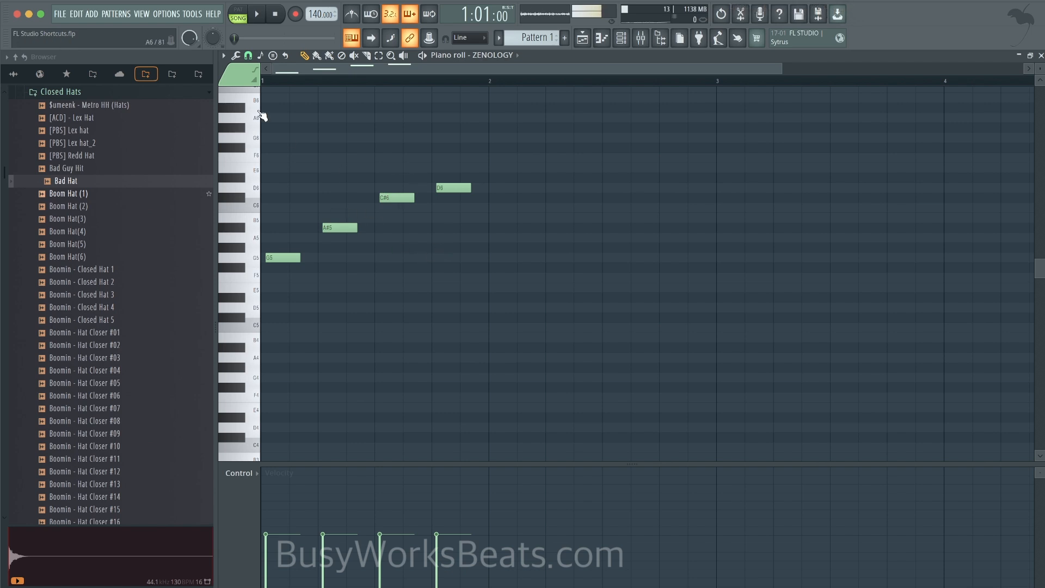
Step: Draw a short A5 note after D6 and reopen the Quantize tool
click(66, 180)
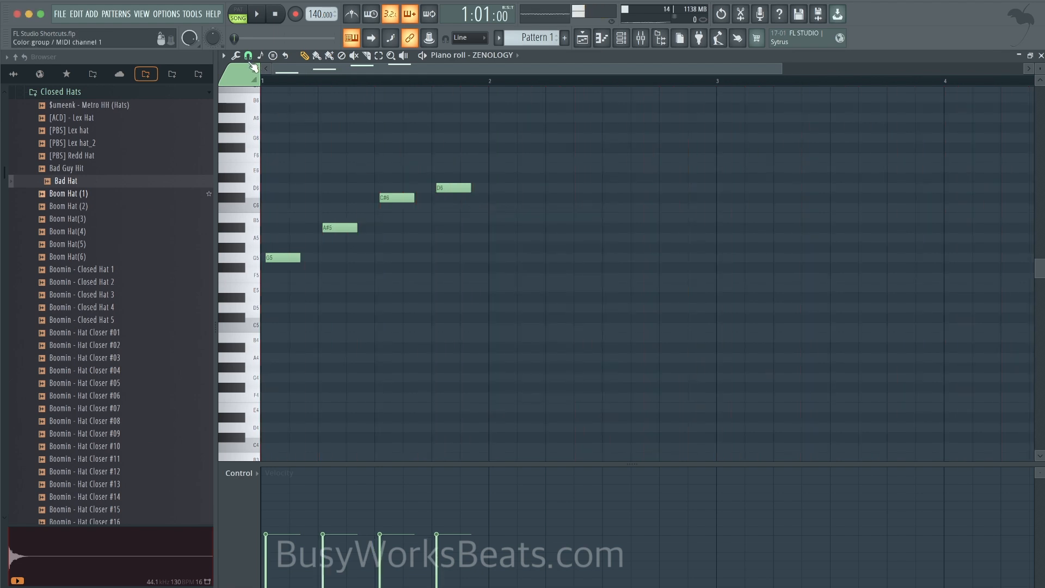
click(248, 56)
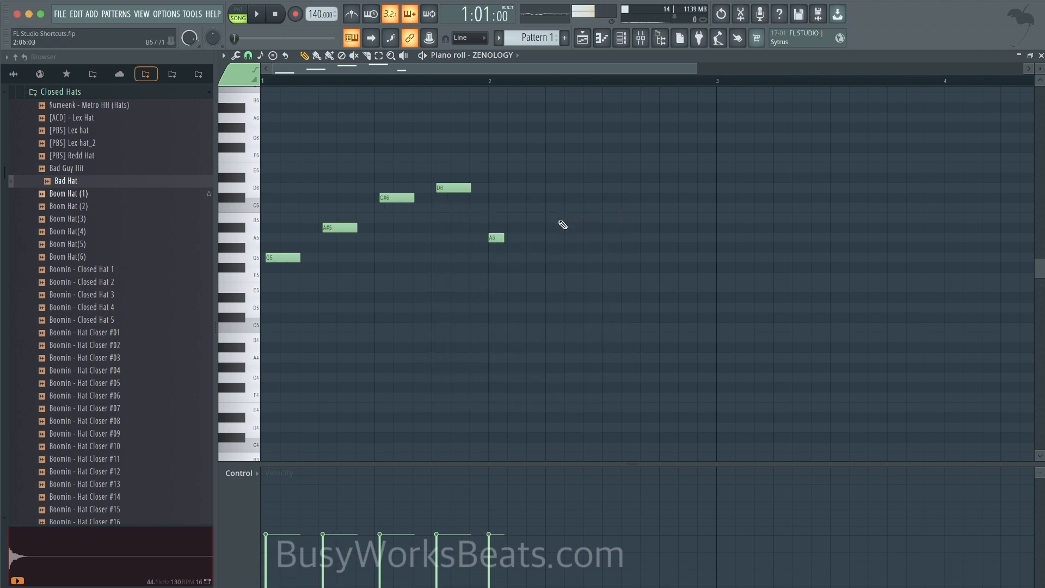
click(518, 227)
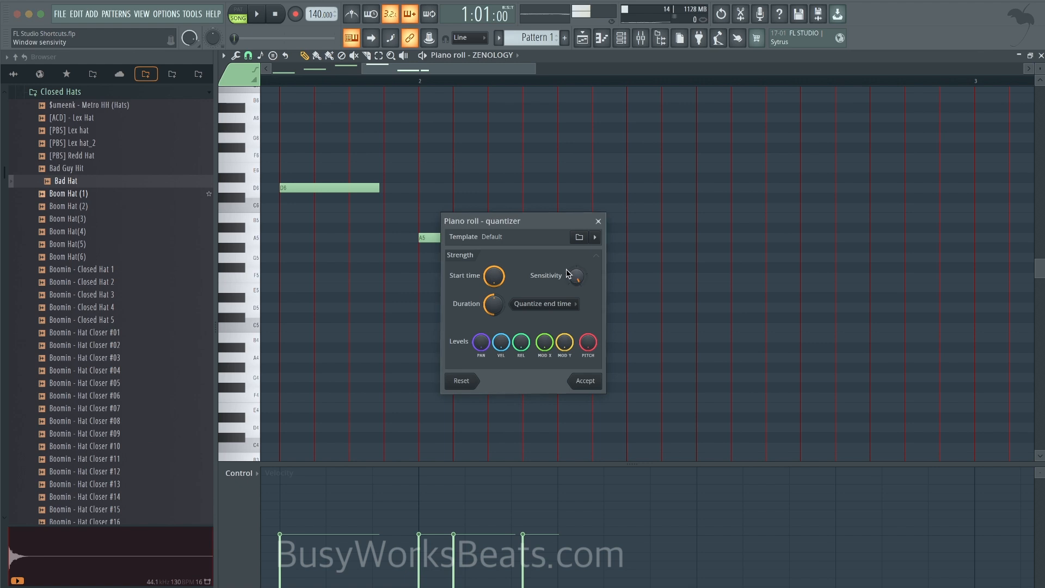
Step: Build a three-note A5 roll on a 1/3-beat snap, then return snap to quarter beats
click(583, 381)
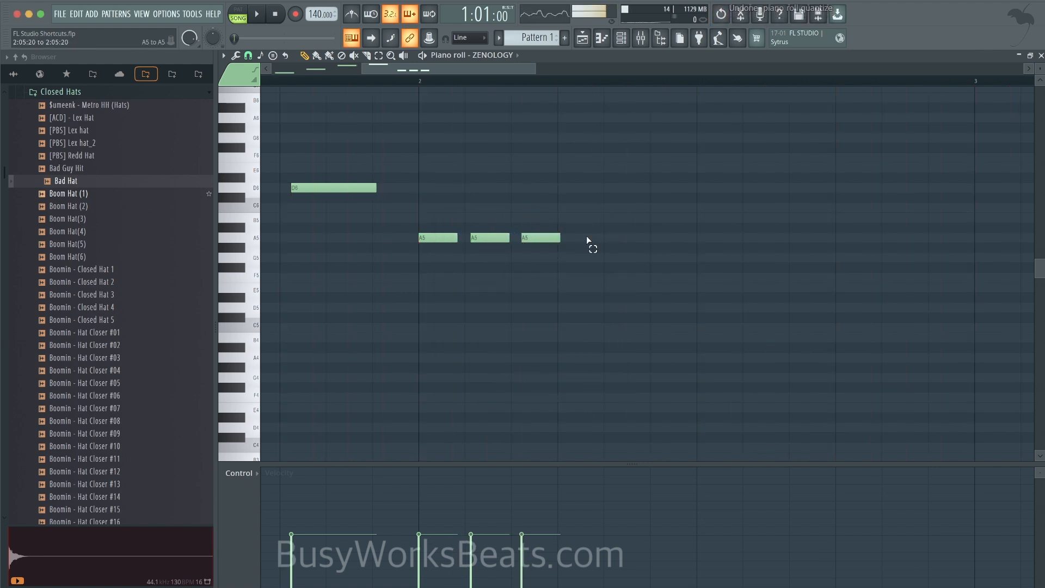
click(247, 55)
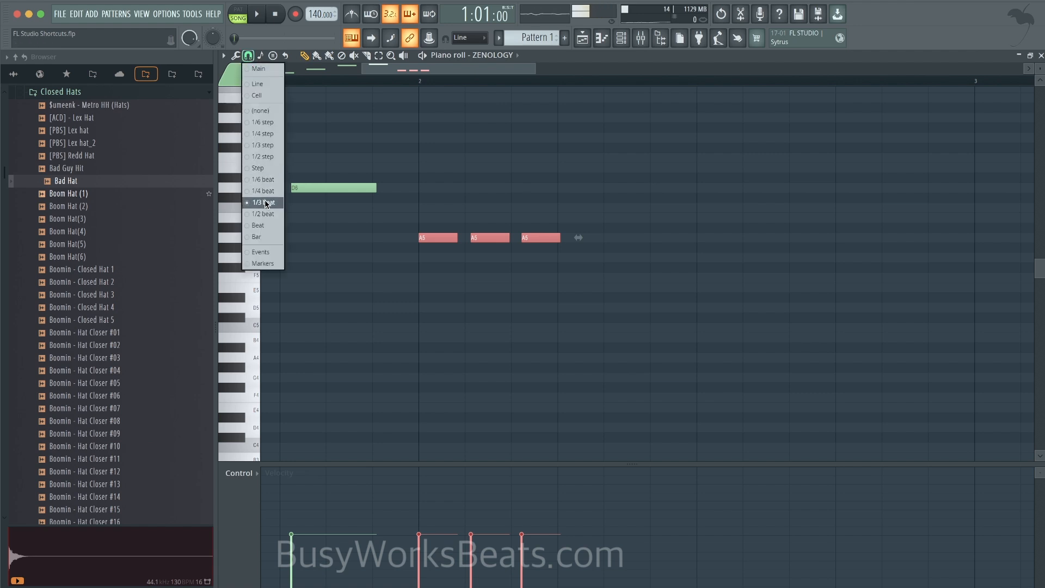
click(266, 202)
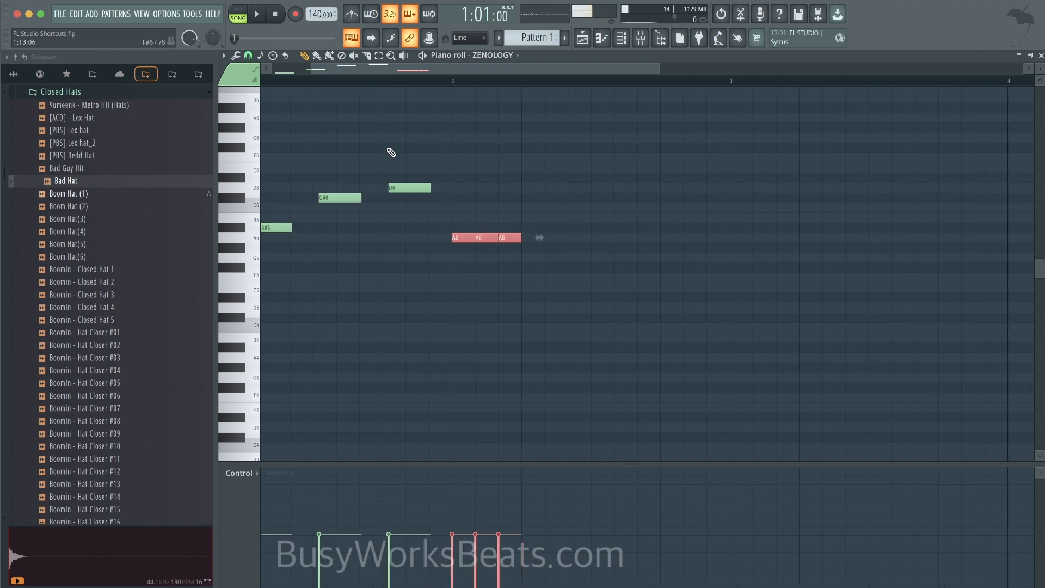
click(247, 55)
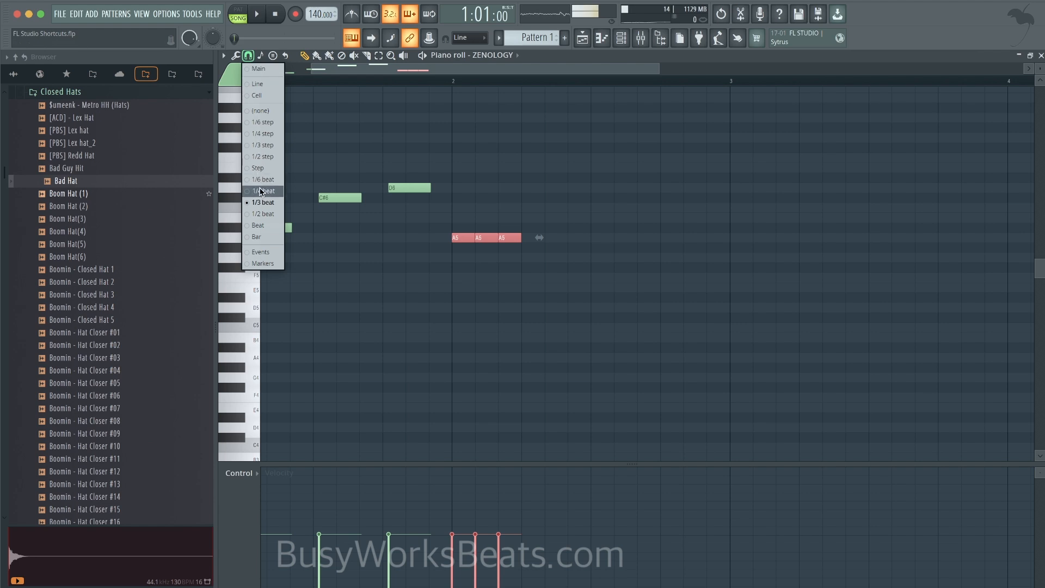
click(263, 191)
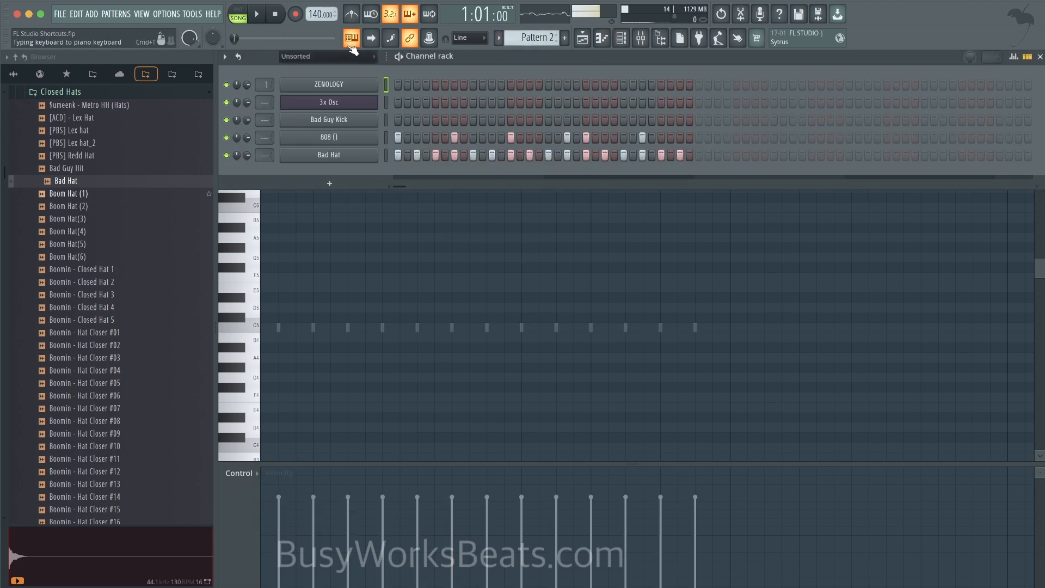
Step: Open the 808 channel in the piano roll and raise two of its notes, playing the pattern
click(255, 13)
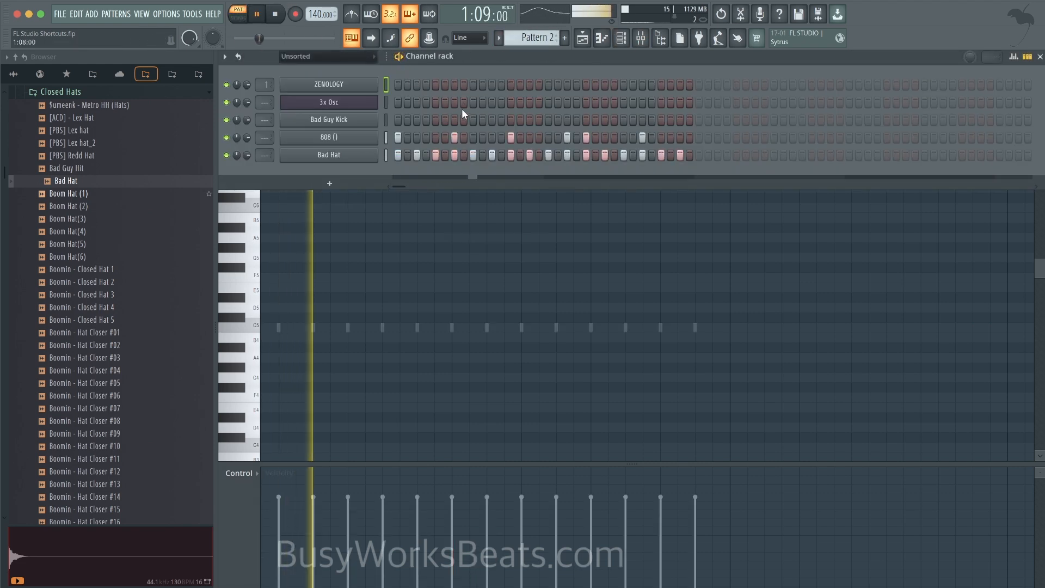
right_click(329, 137)
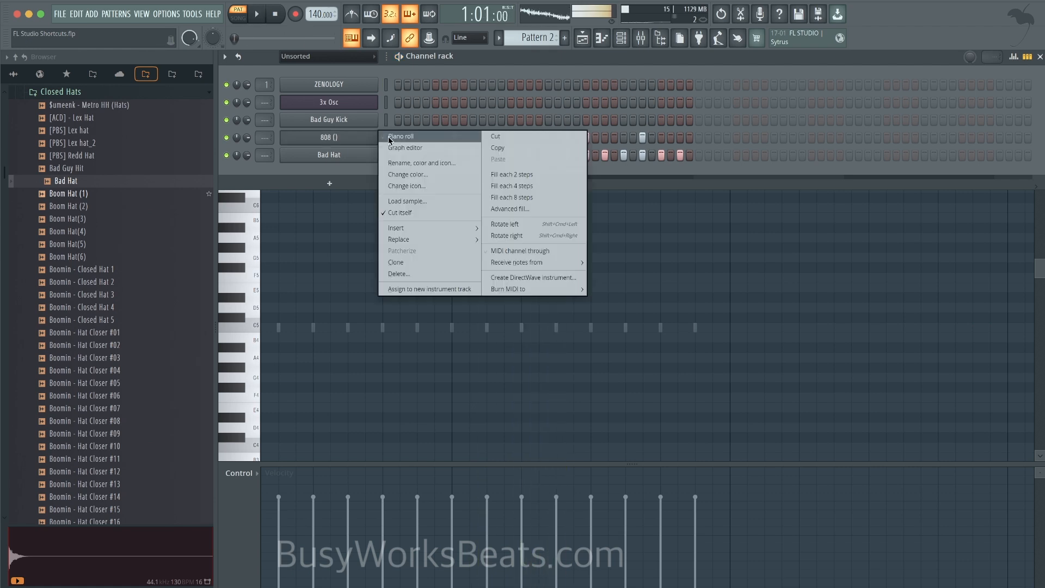
click(400, 136)
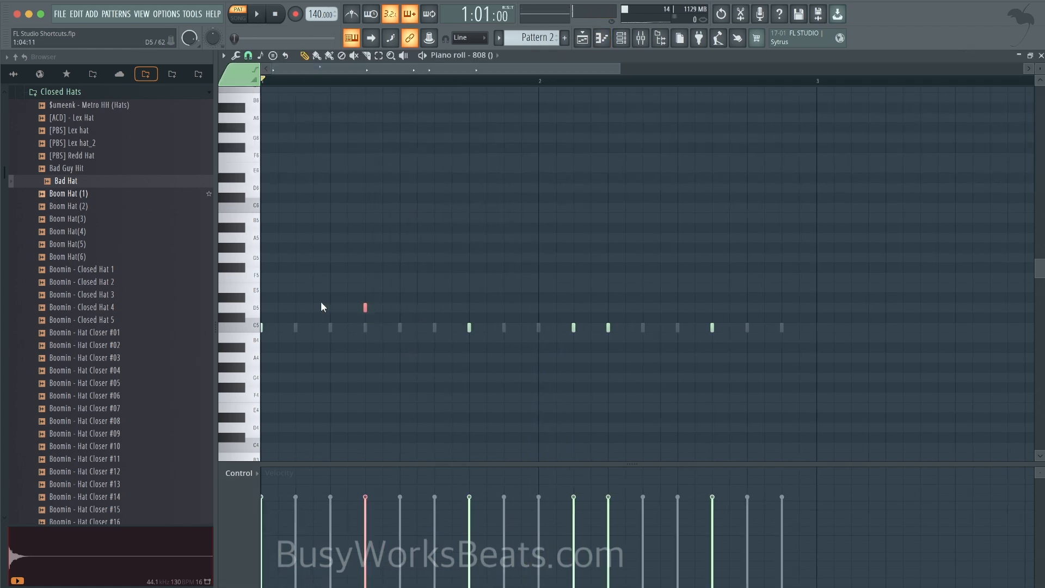
click(256, 14)
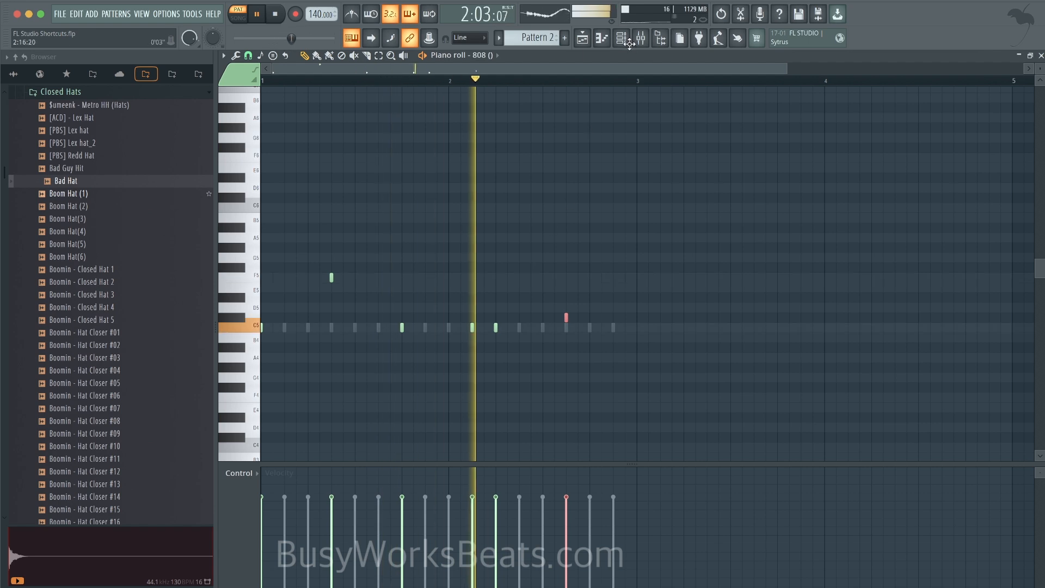
Step: Latch-paste the Bad Guy Kick steps onto the 808 channel, confirming range and transpose
click(622, 39)
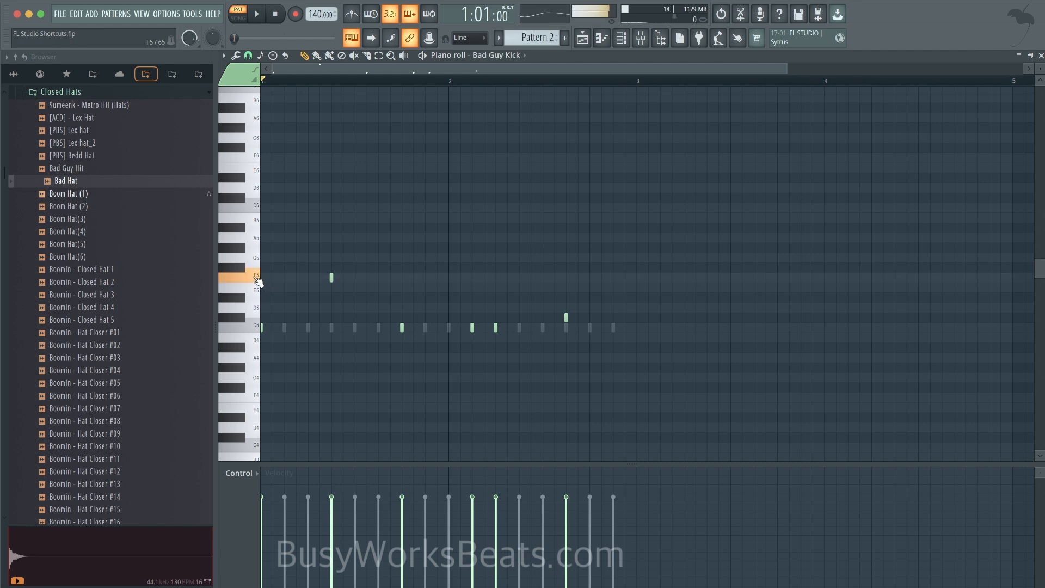
click(256, 13)
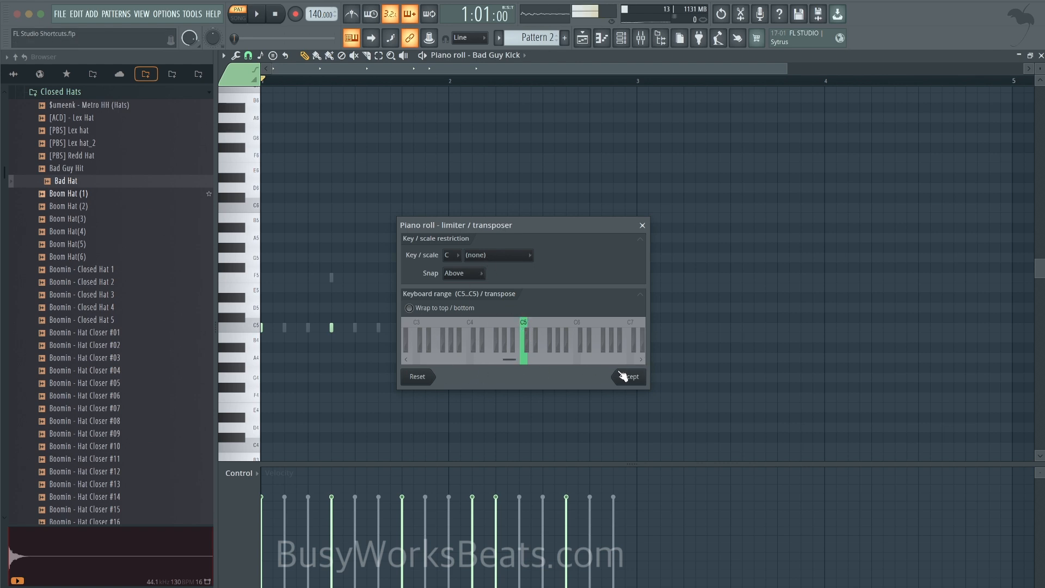
click(627, 377)
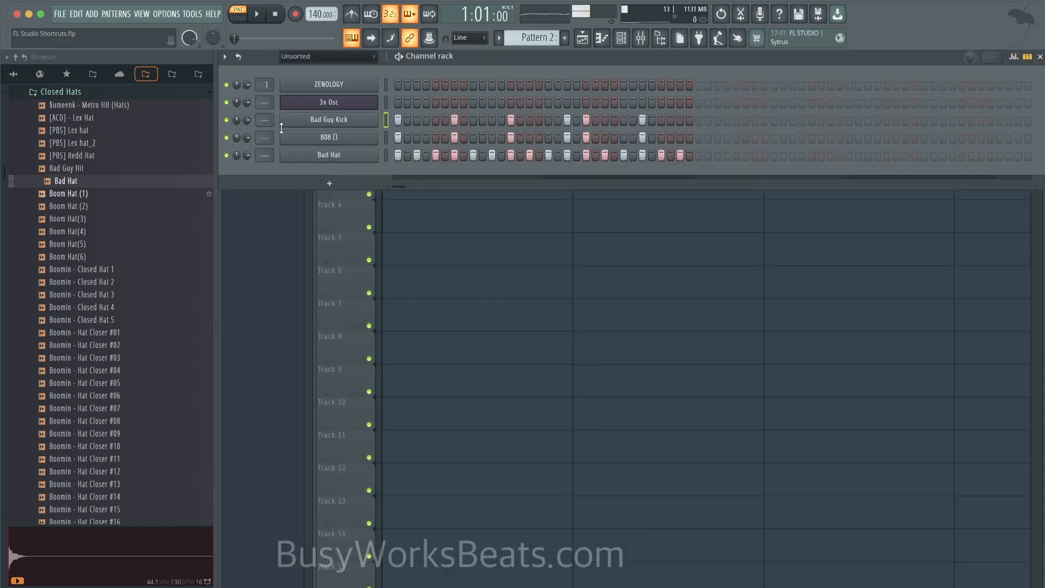
click(257, 13)
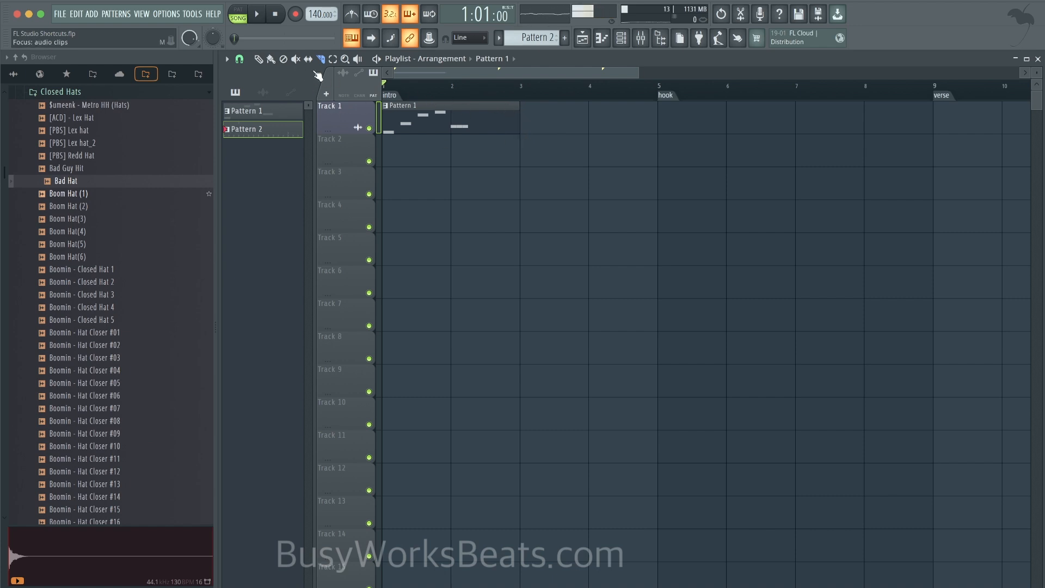
Step: Show the Playlist with Pattern 1 at the start of Track 1 in Song mode
click(521, 132)
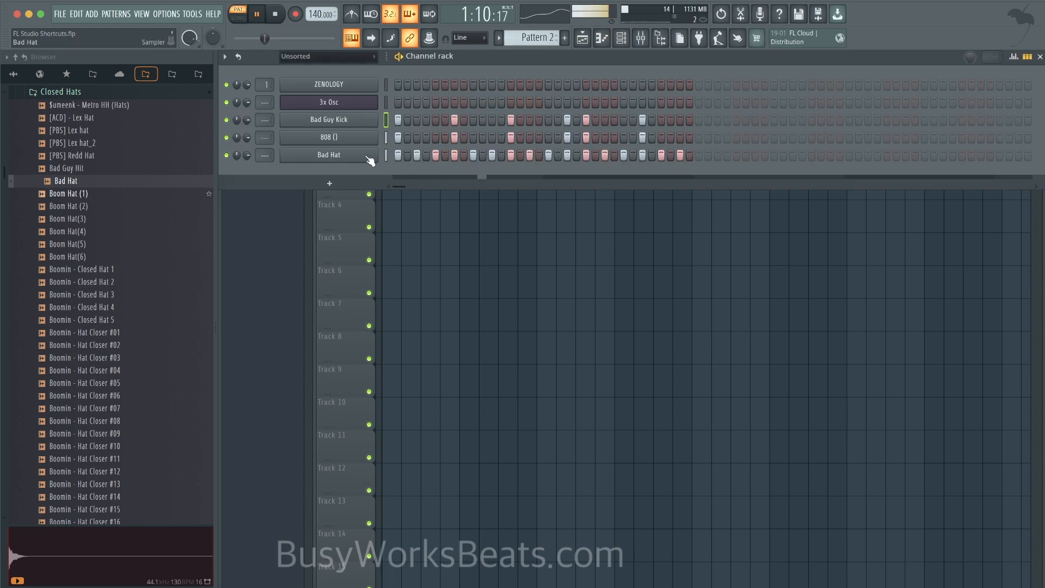
Step: Open the Bad Hat channel's notes in the piano roll to build a roll
double_click(328, 155)
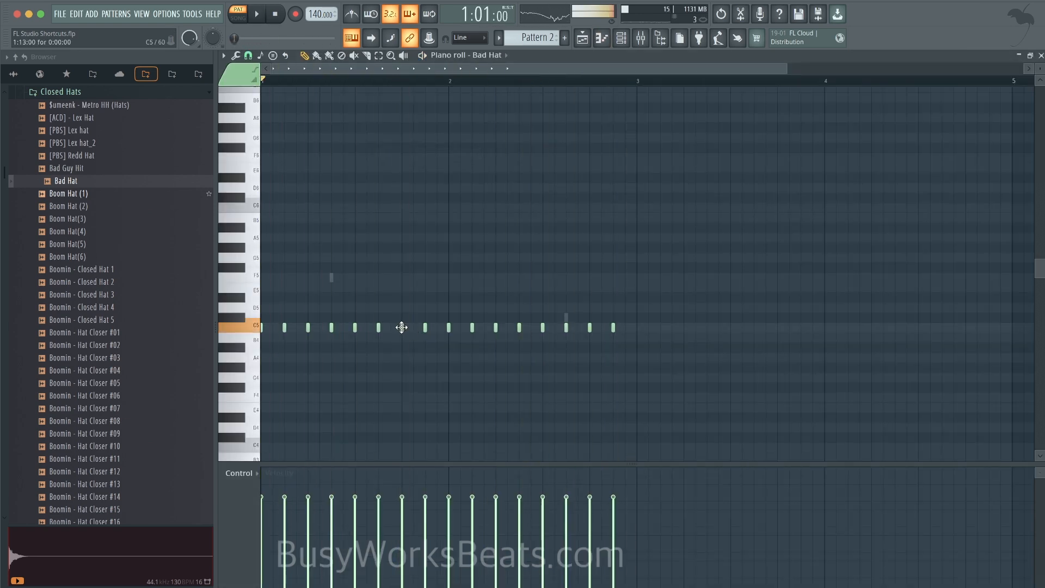
click(410, 328)
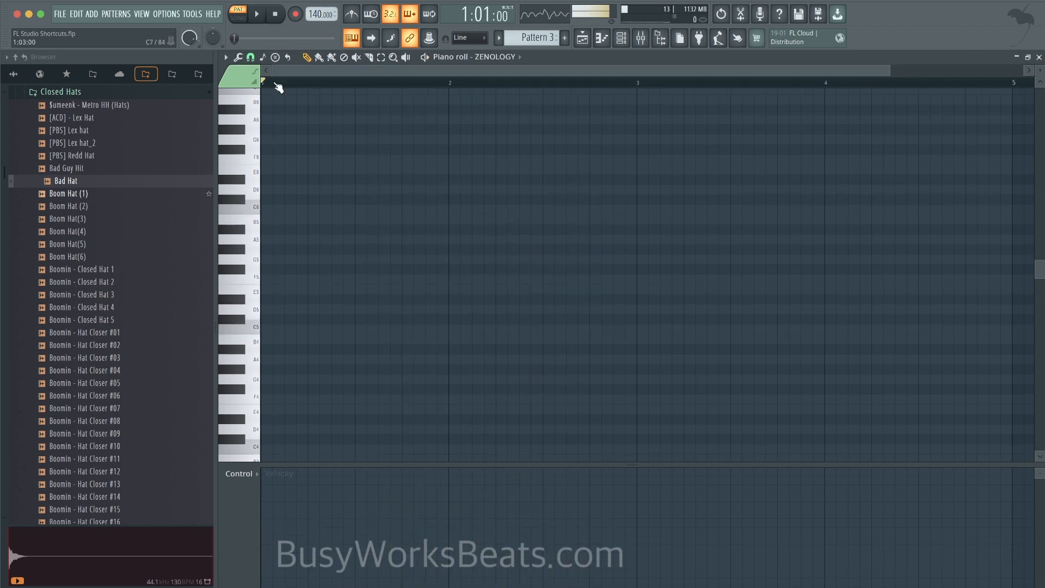
Step: Select the new empty Pattern 3 for the ZENOLOGY channel
click(276, 57)
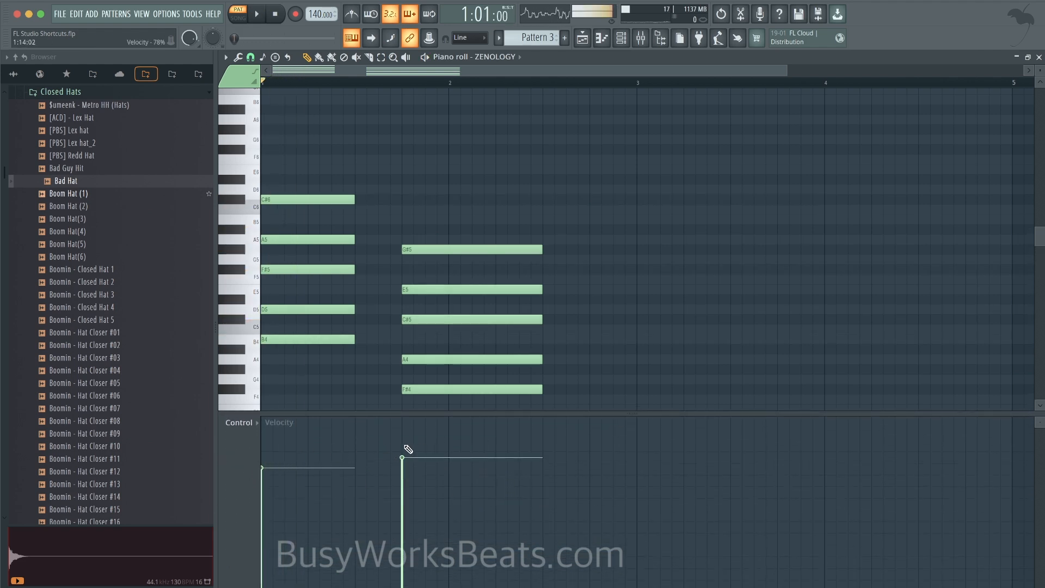
Step: Show note velocities under the two ZENOLOGY chords, play them, and list the note tools
click(241, 422)
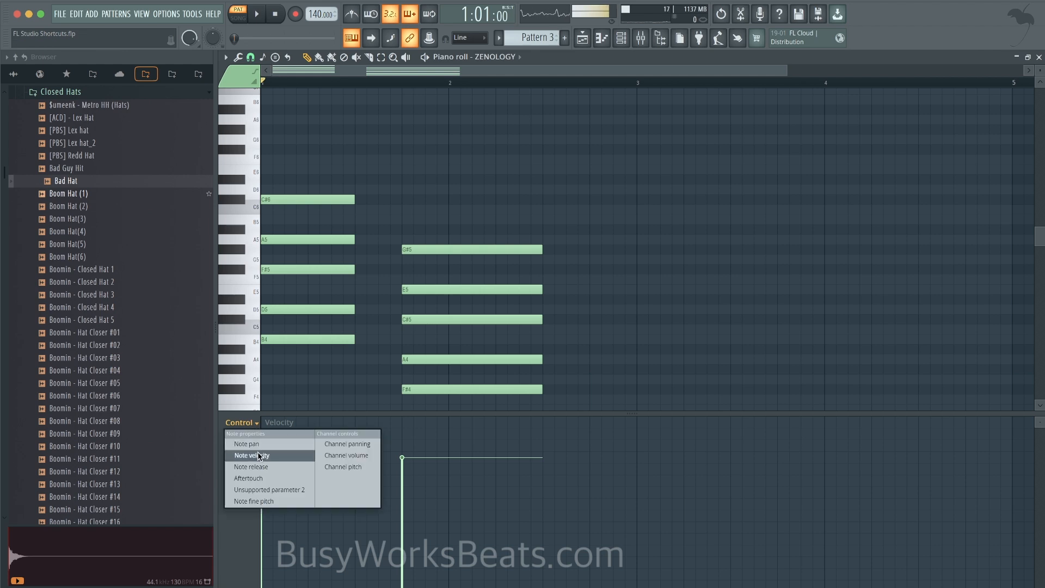
click(252, 455)
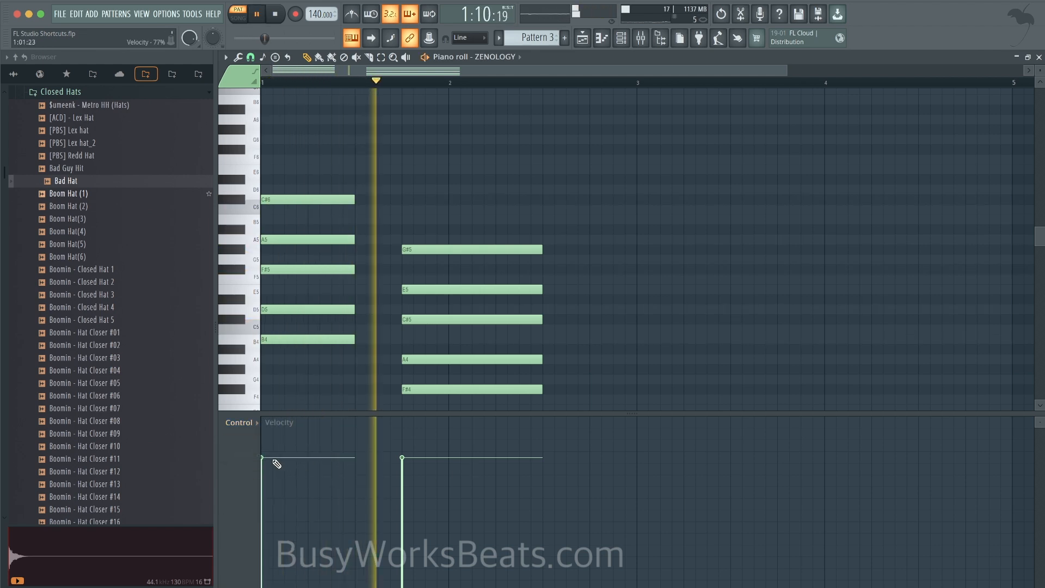
click(256, 13)
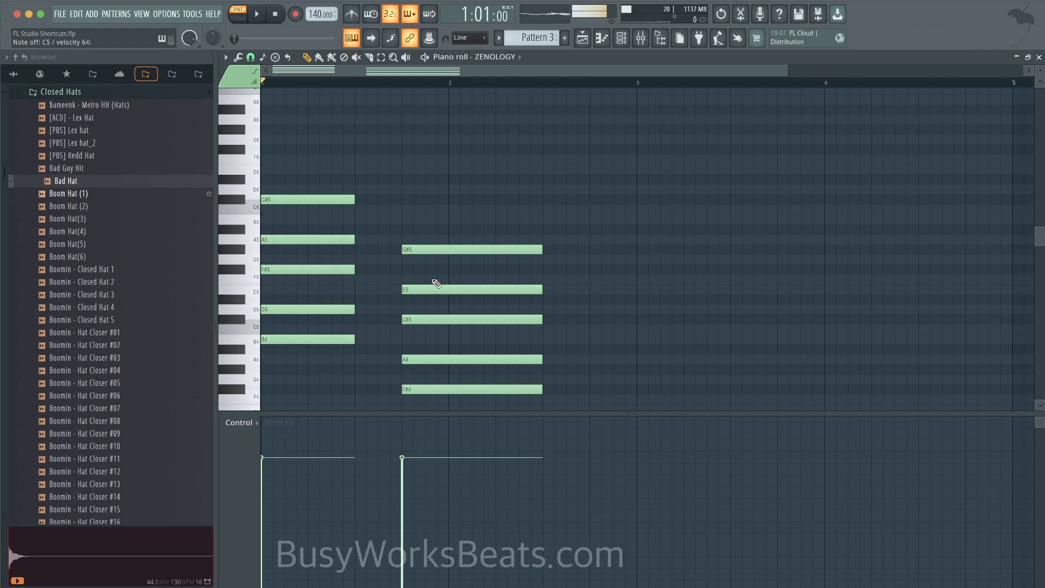
click(239, 56)
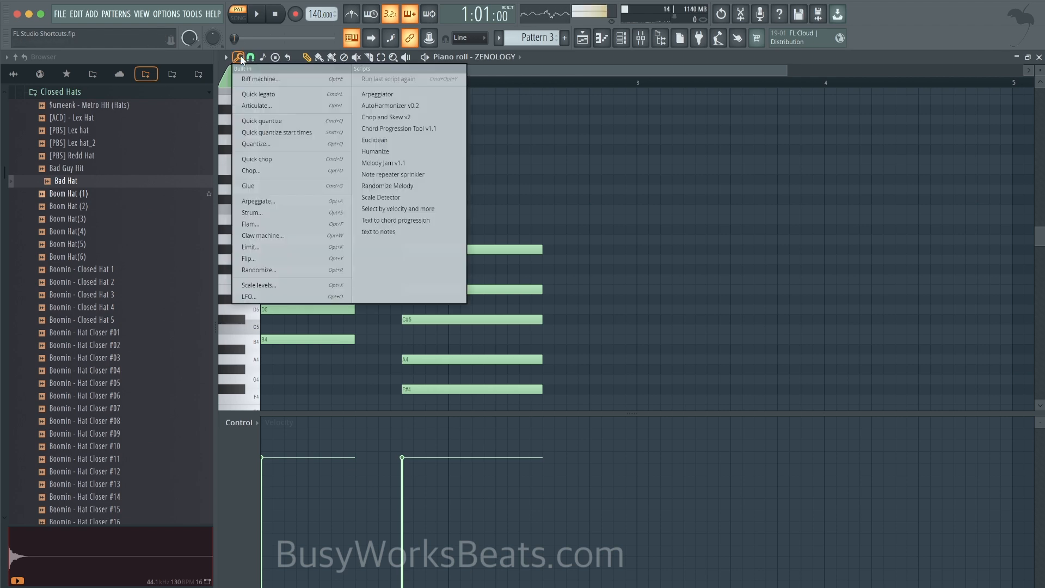
Step: Run the Humanize script on both chords, varying note starts, lengths and velocities
click(375, 151)
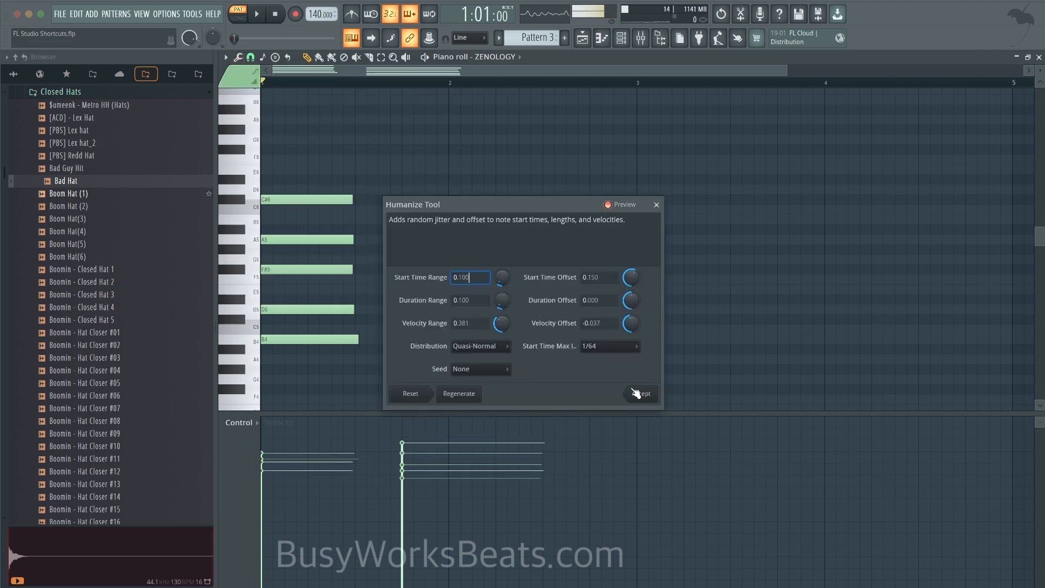
click(640, 393)
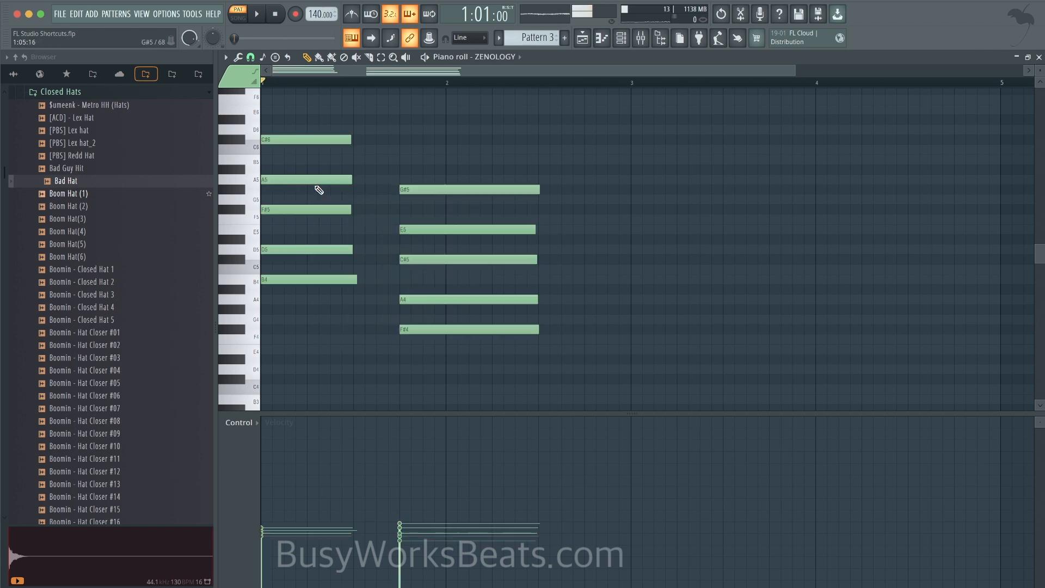
click(307, 248)
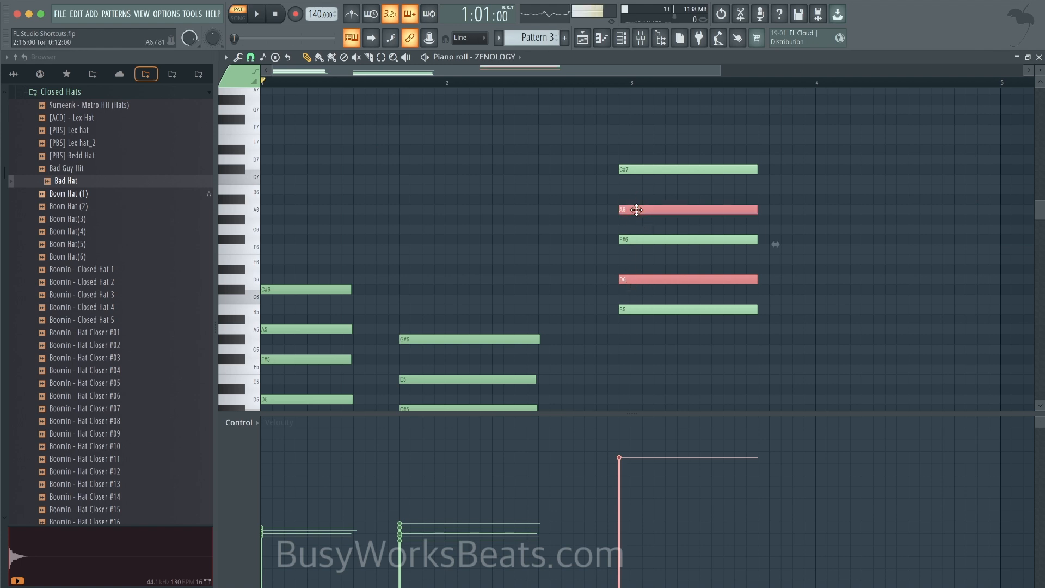
click(687, 209)
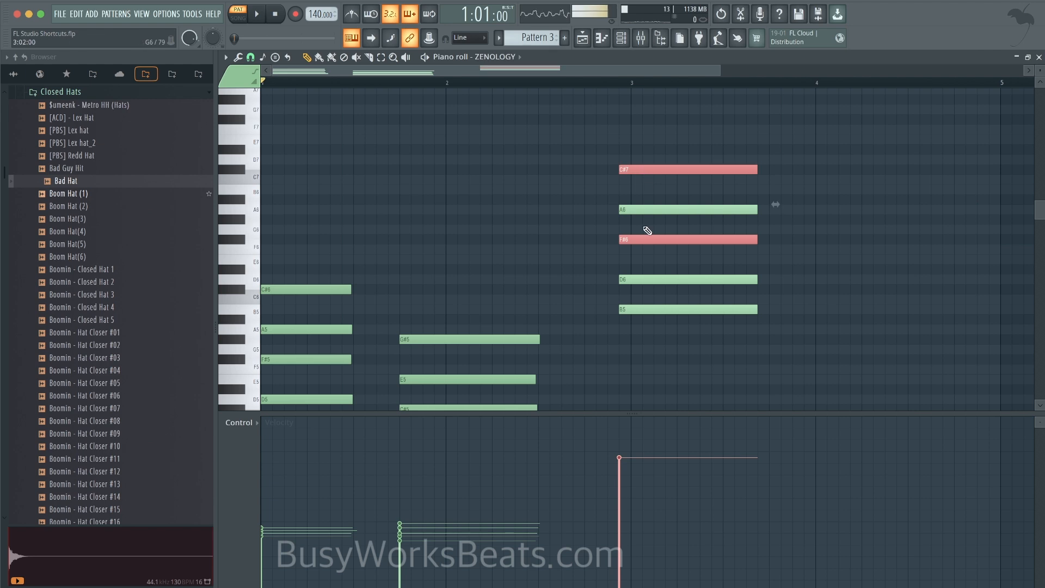
click(257, 13)
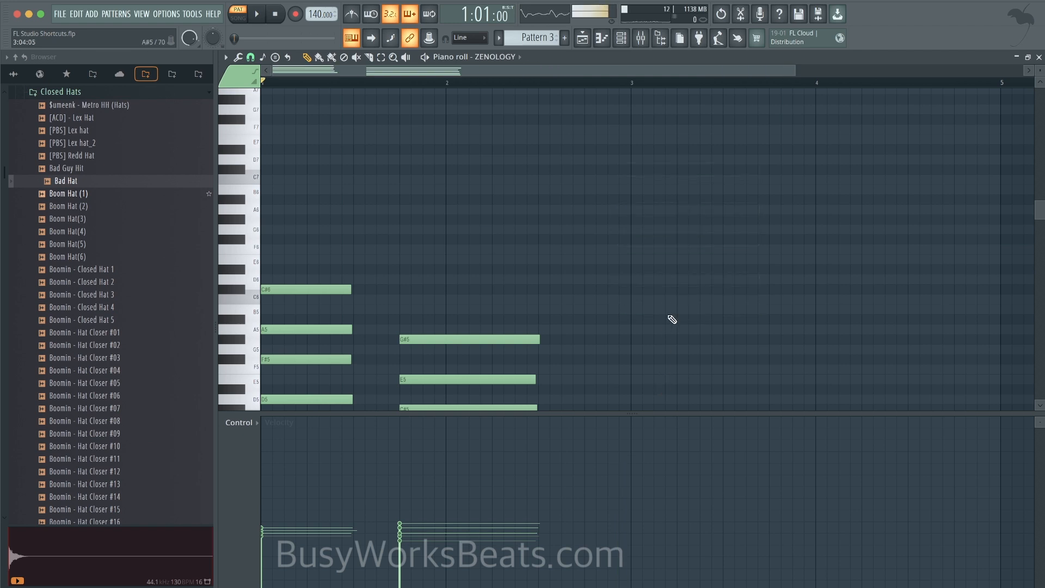
mouse_move(582, 37)
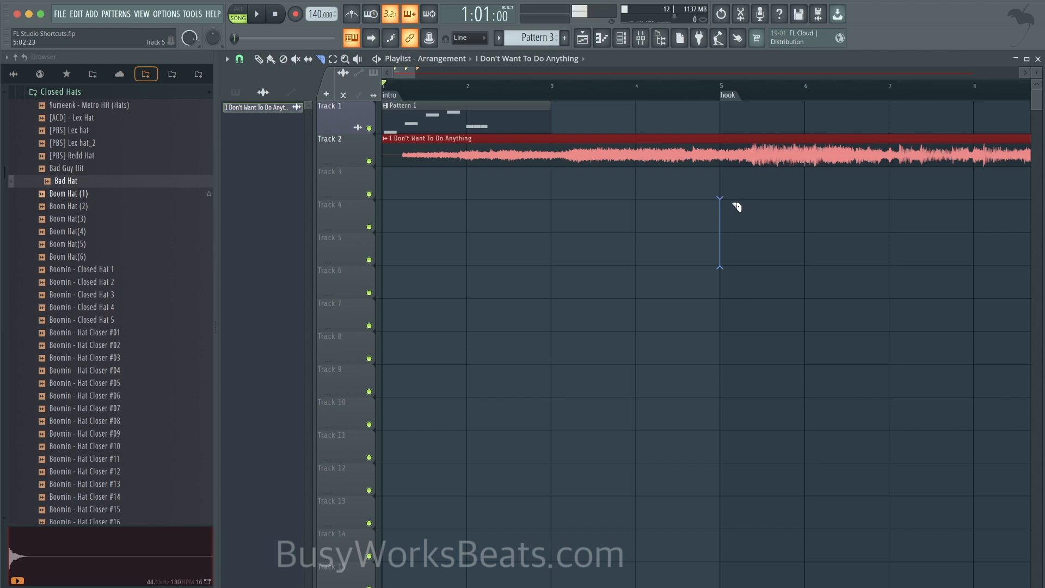
Step: Slice the 'I Don't Want To Do Anything' audio clip vertically just after bar 5
click(804, 147)
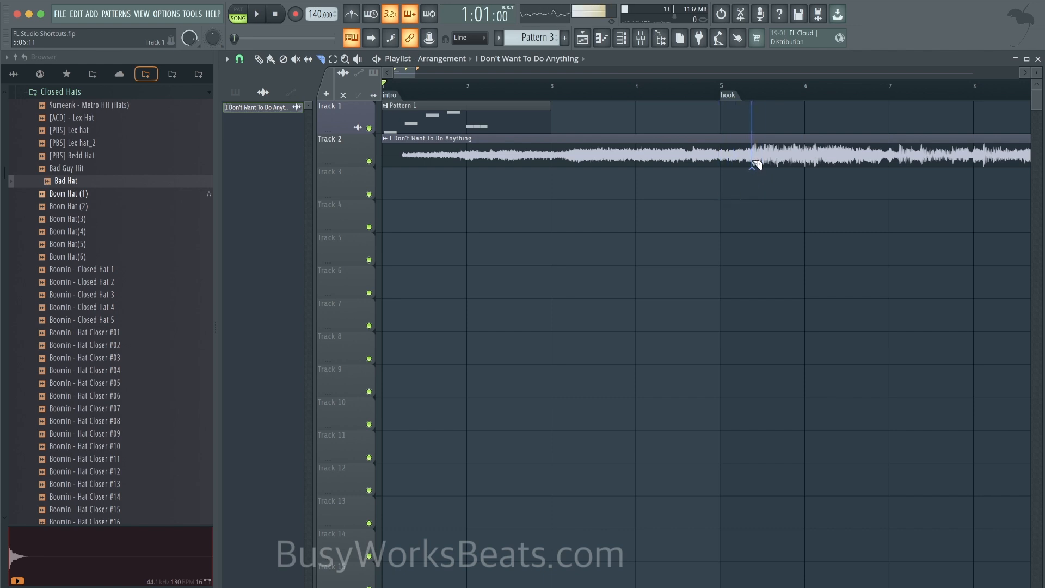
click(752, 150)
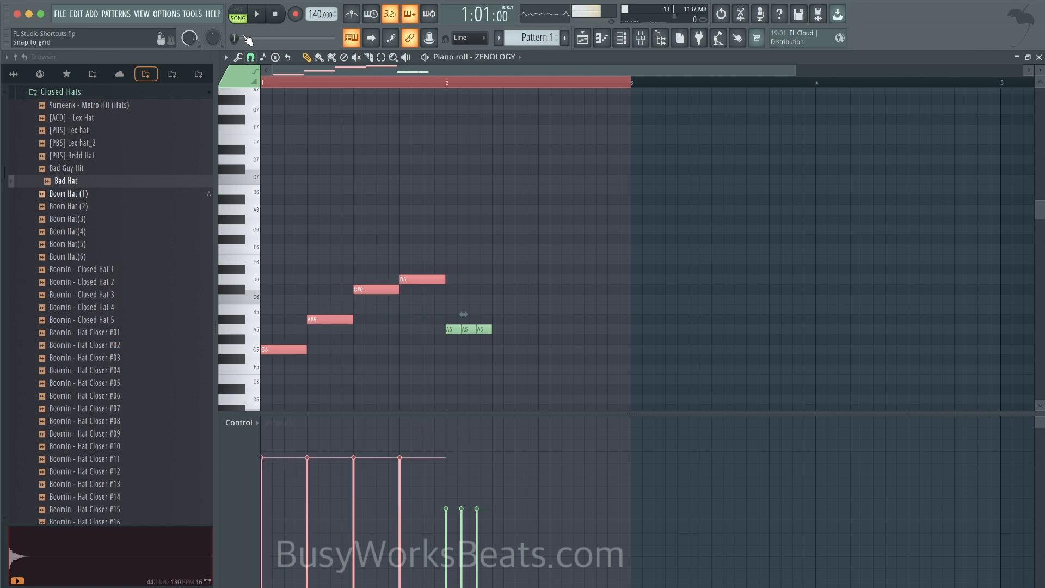
Step: Start playback of Pattern 1's ZENOLOGY melody with the four rising notes selected
click(257, 13)
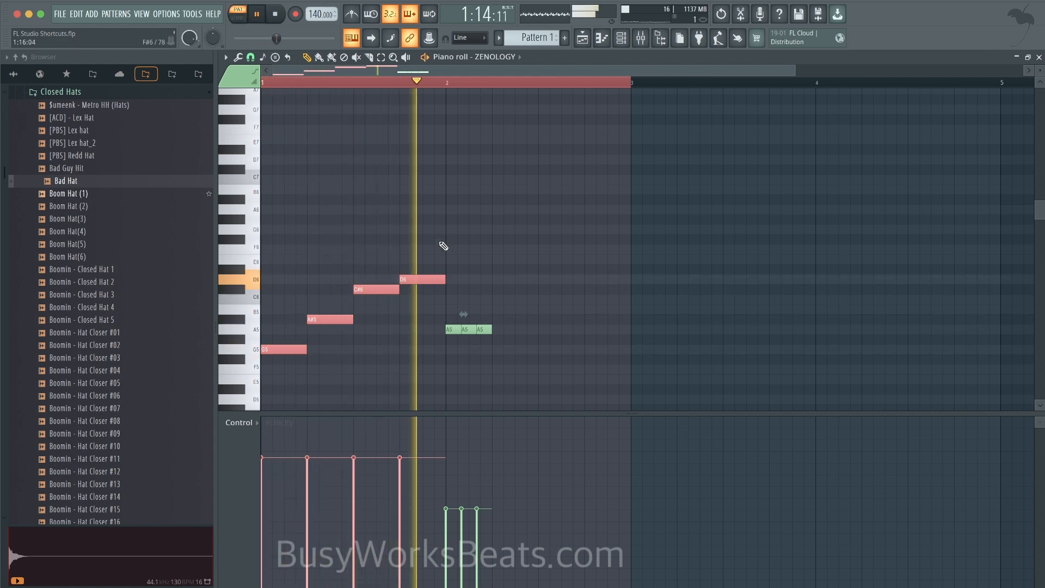